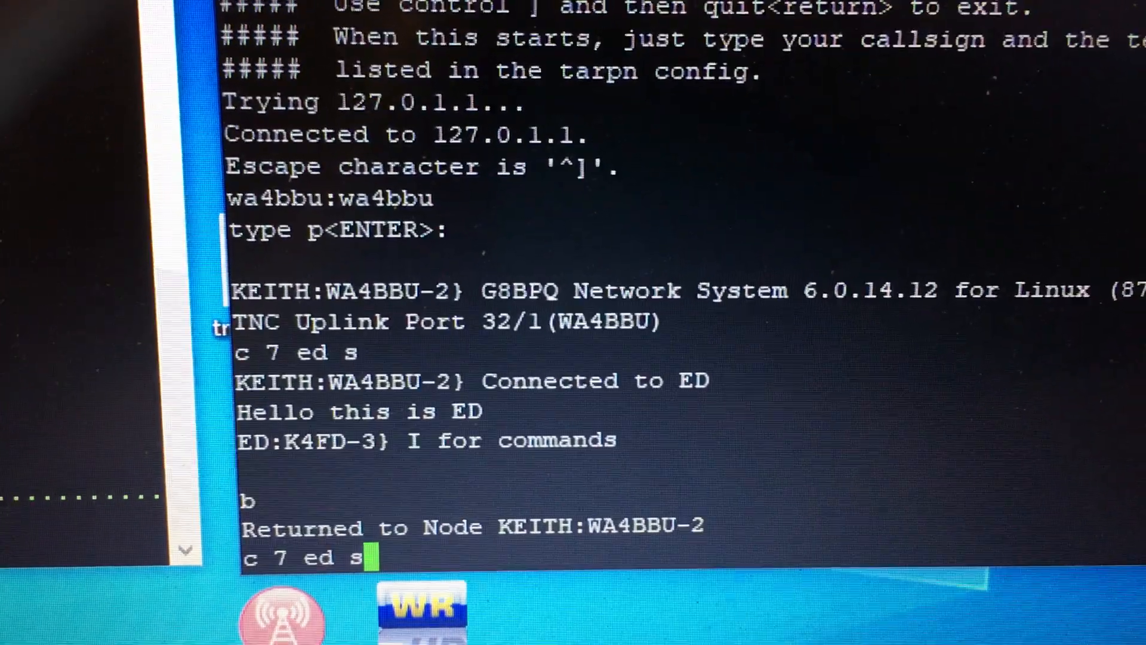
Connect to the ED node on port 7 with 'c 7 ed s'
key(Return)
text(bb)
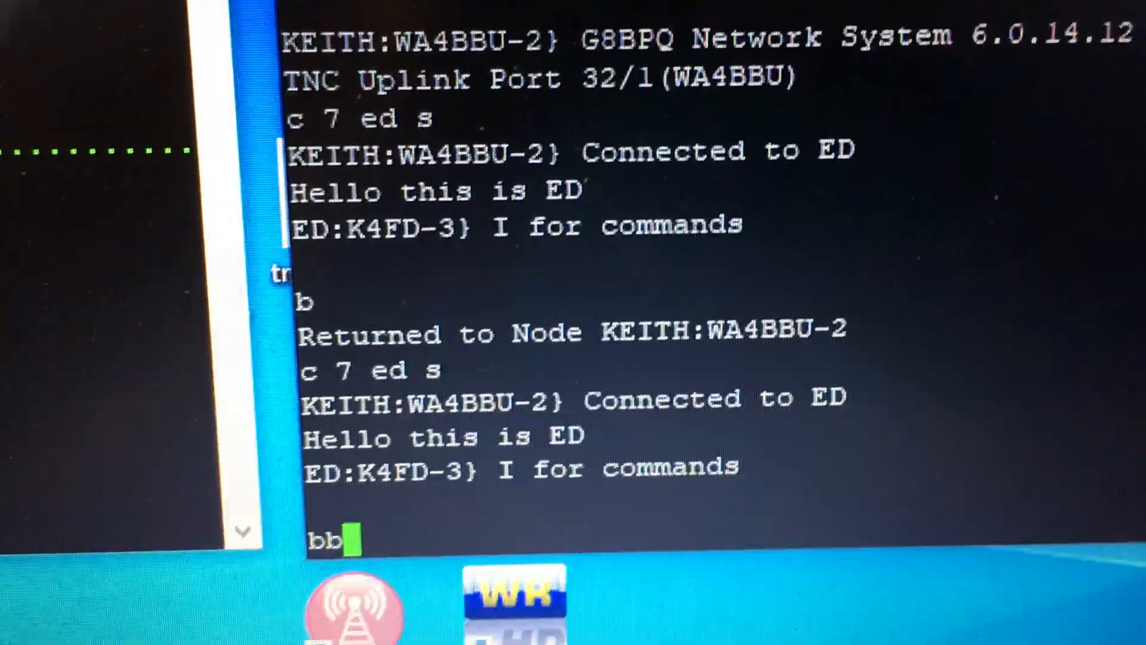
Enter the ED node's BBS, which greets with 0 unread and 31 messages
text(s)
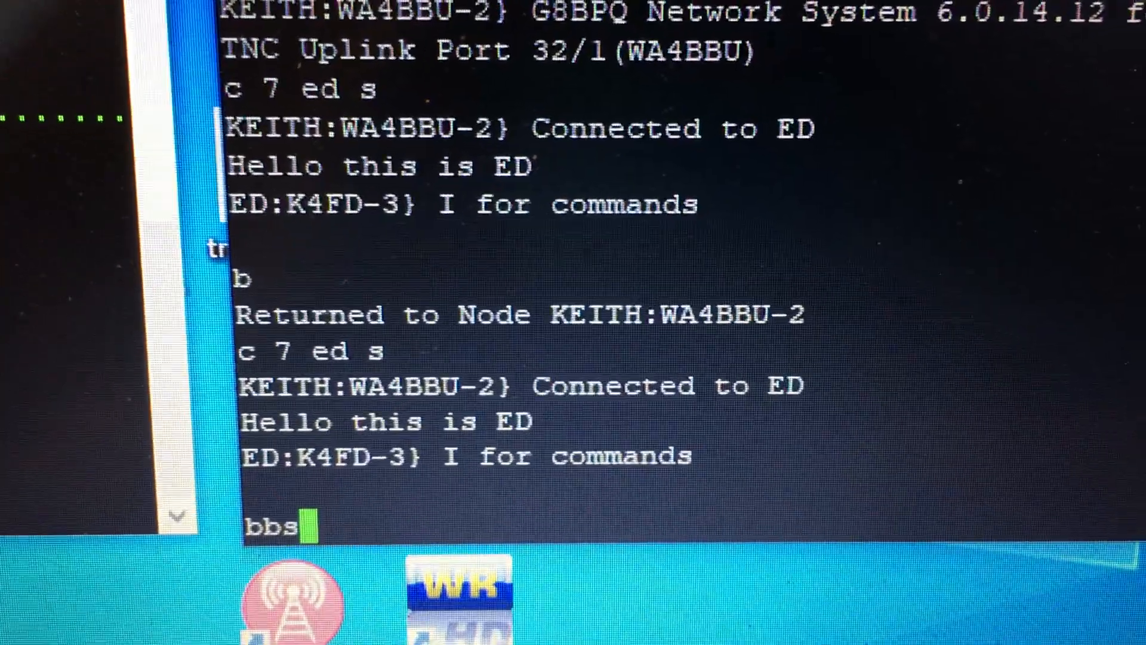
key(Return)
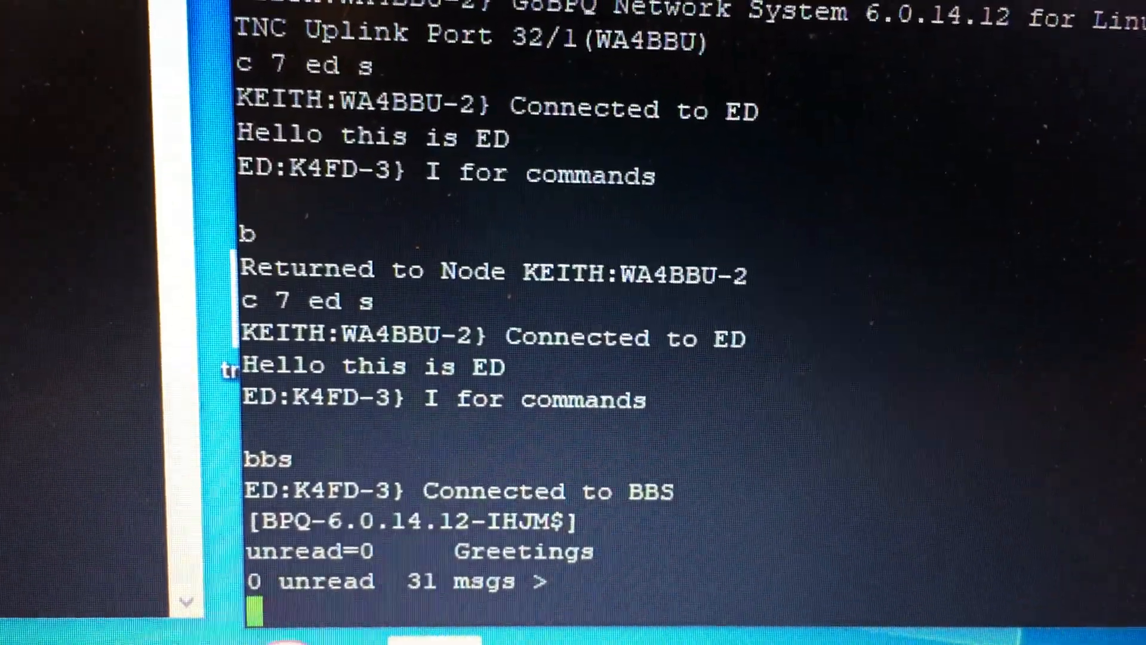
List the BBS files, showing bpq32.txt (6299 bytes), and request to read it
text(files)
text(read bpq32.txt)
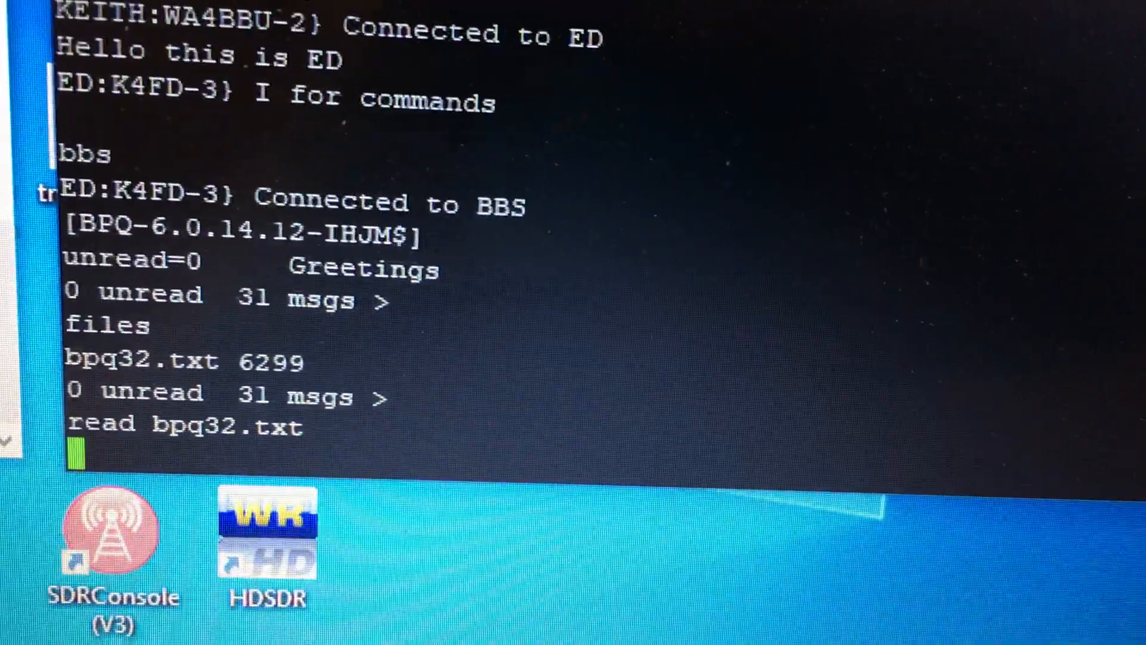
Scroll through bpq32.txt showing the TARPN header and node, CHAT and BBS callsigns
scroll(down, 3)
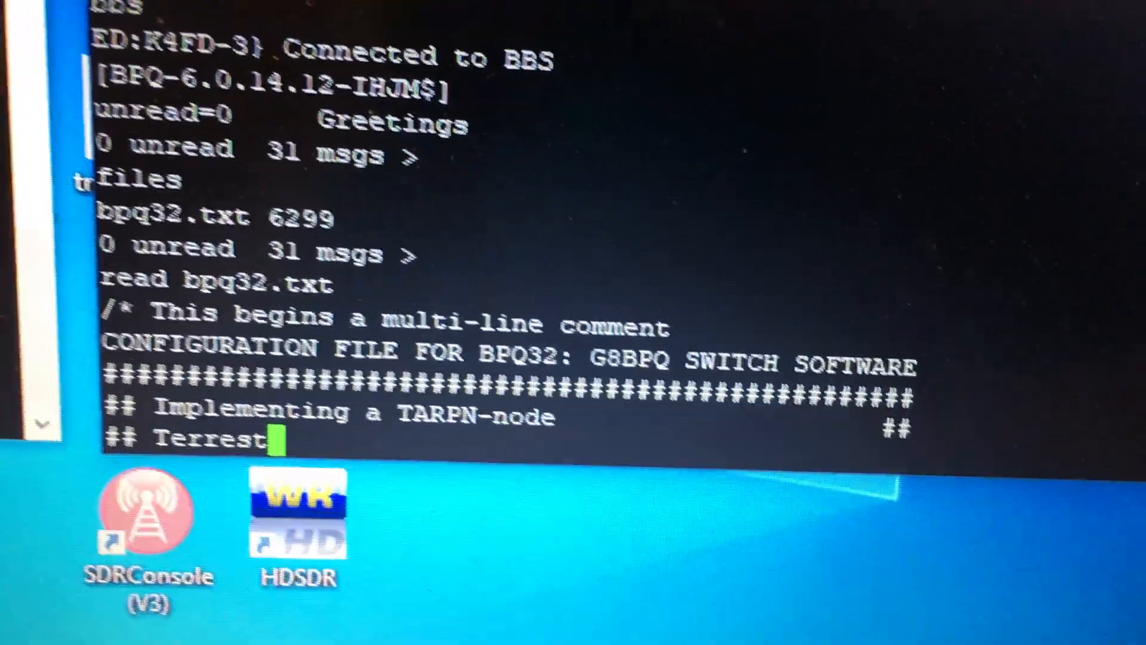
scroll(down, 3)
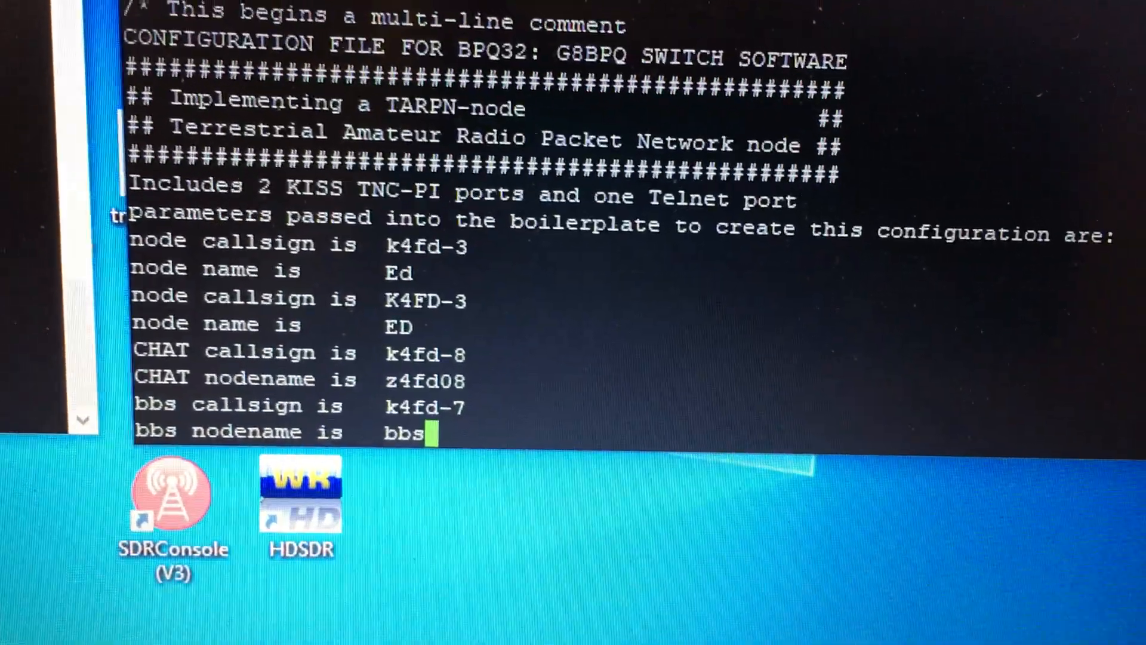